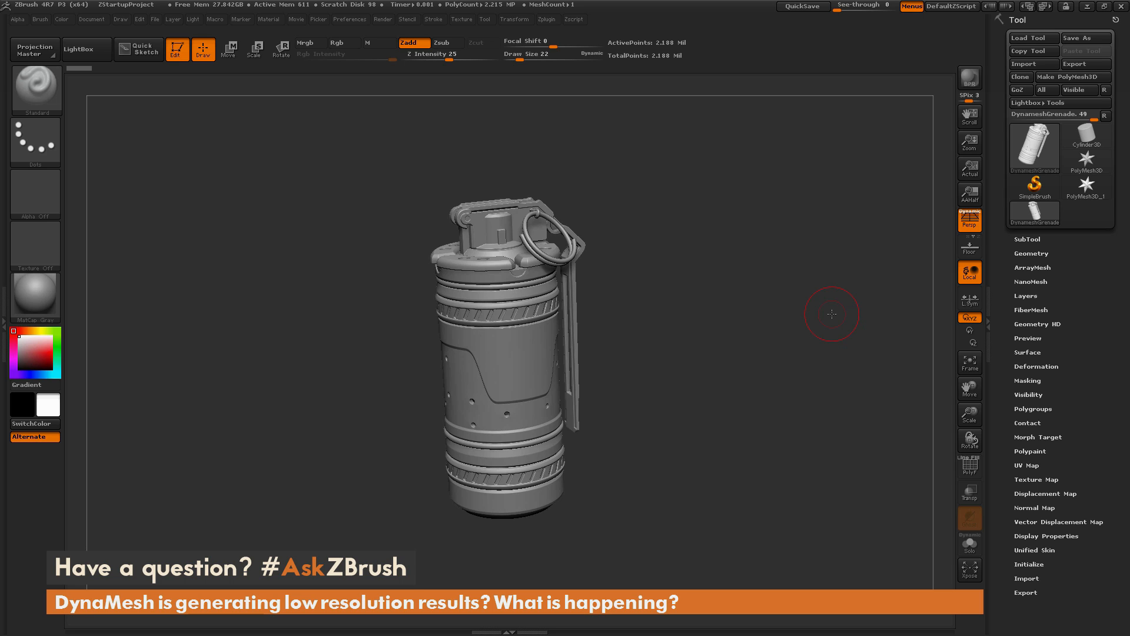
pyautogui.moveTo(800, 281)
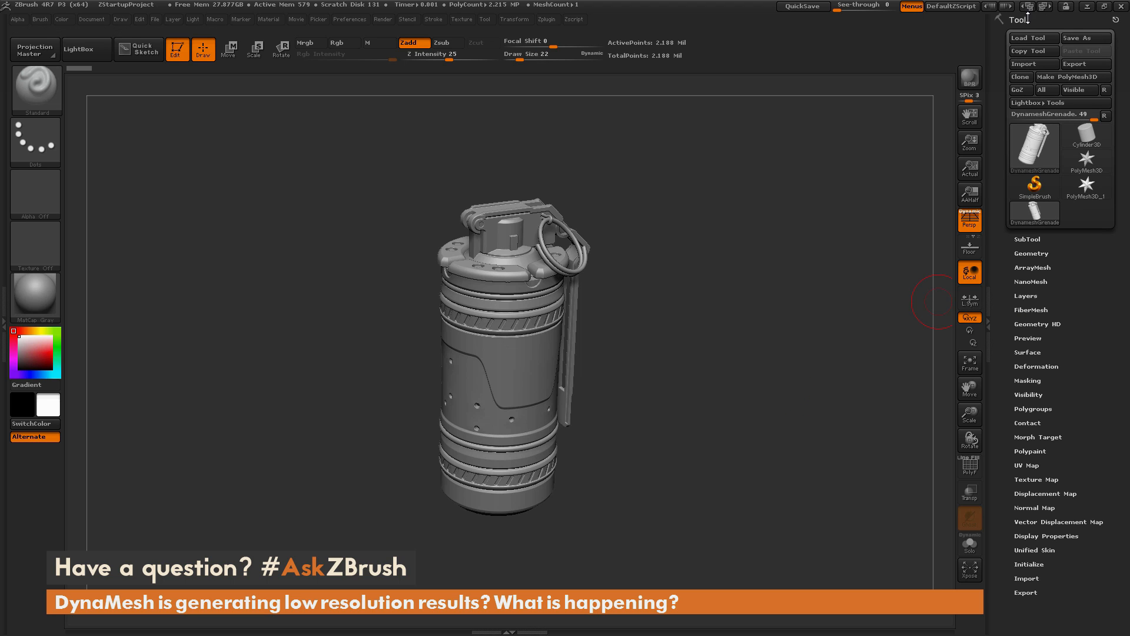
# Open Geometry > DynaMesh and remesh the grenade at resolution 240
pyautogui.click(1031, 253)
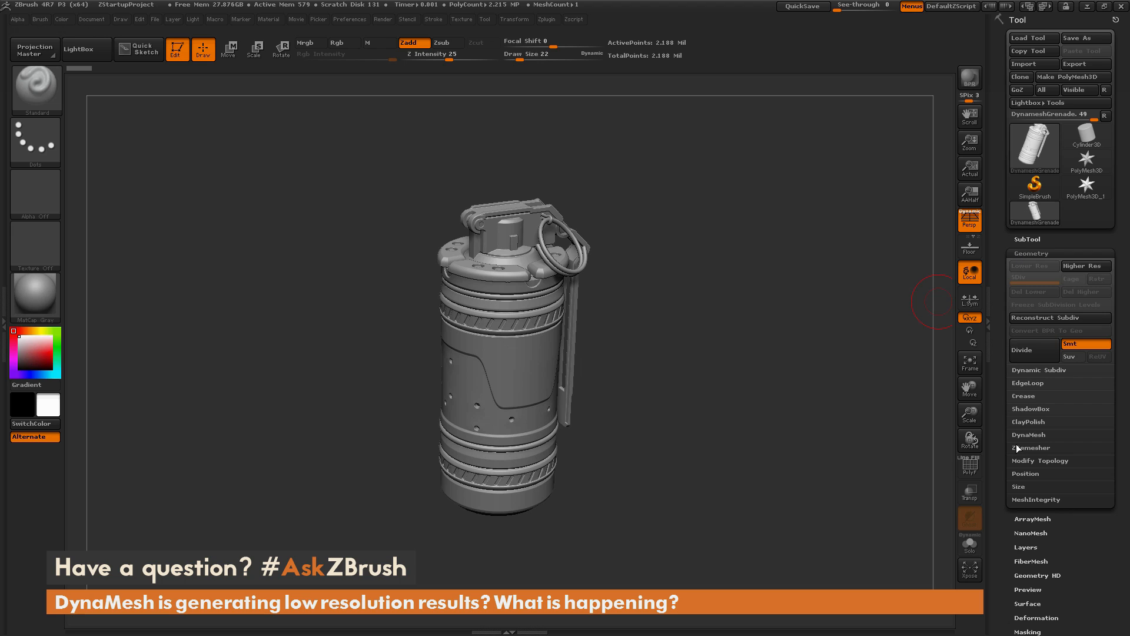
pyautogui.click(1028, 435)
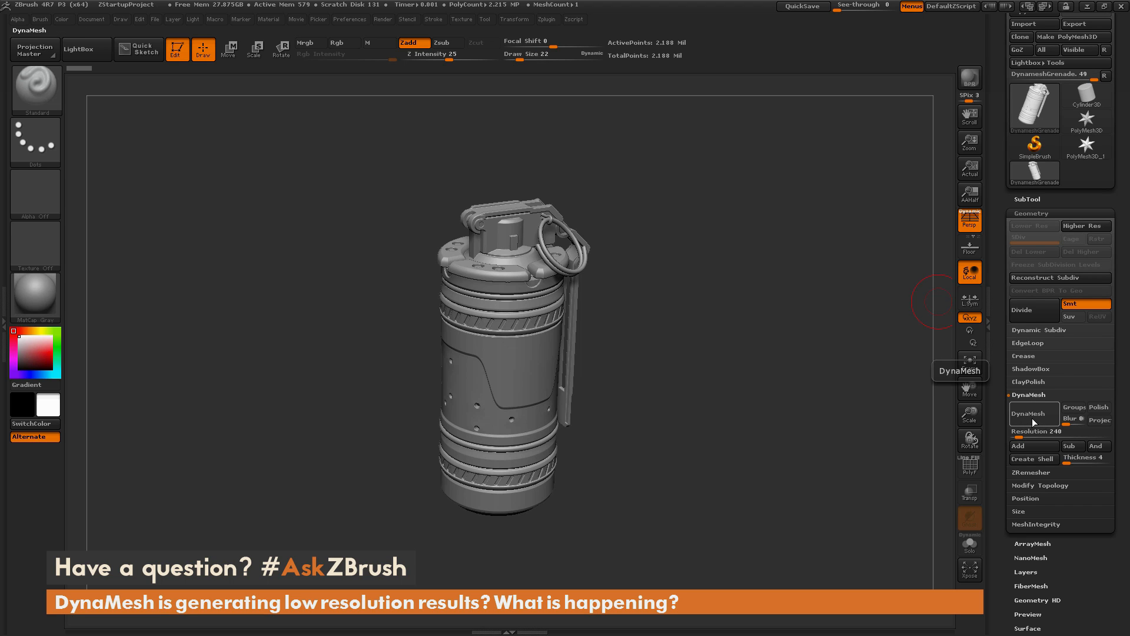
pyautogui.click(1034, 413)
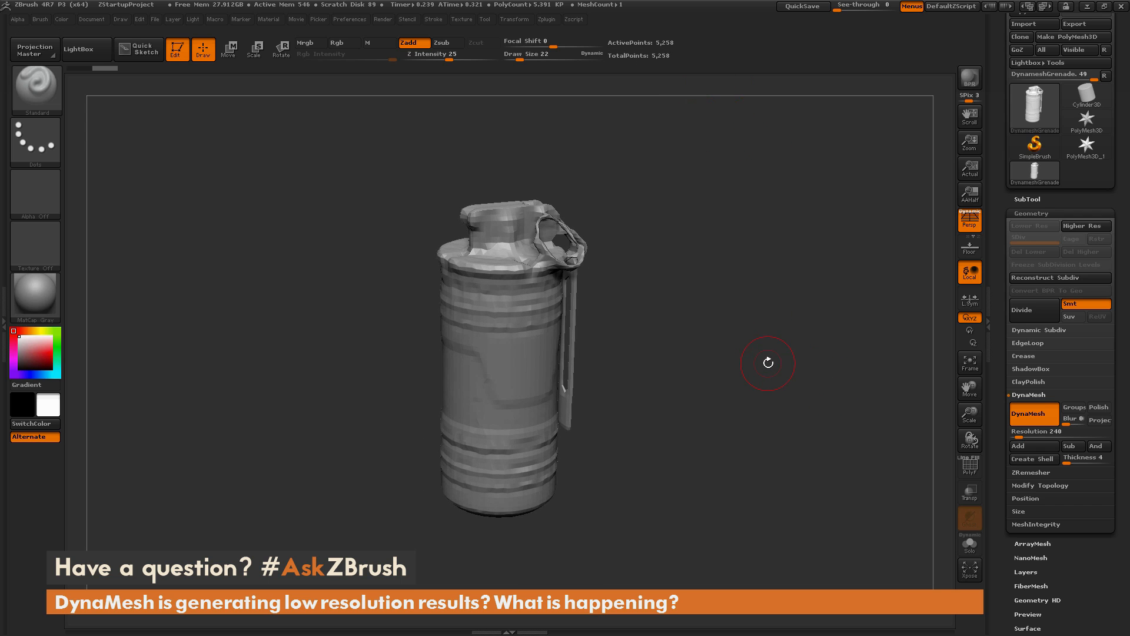
pyautogui.moveTo(773, 373)
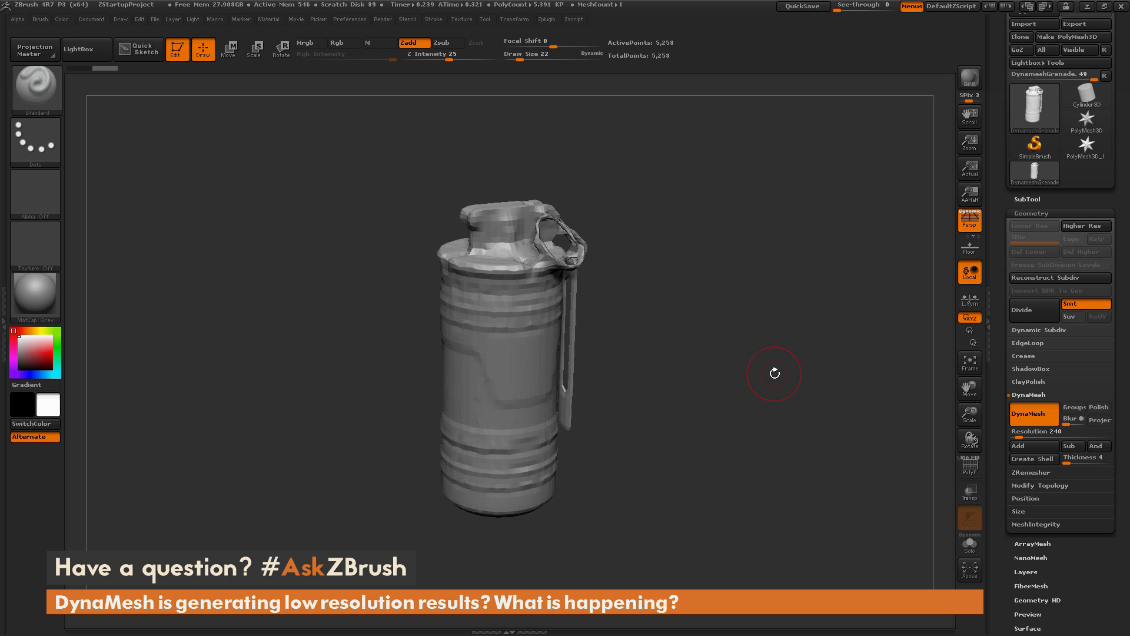
pyautogui.moveTo(792, 414)
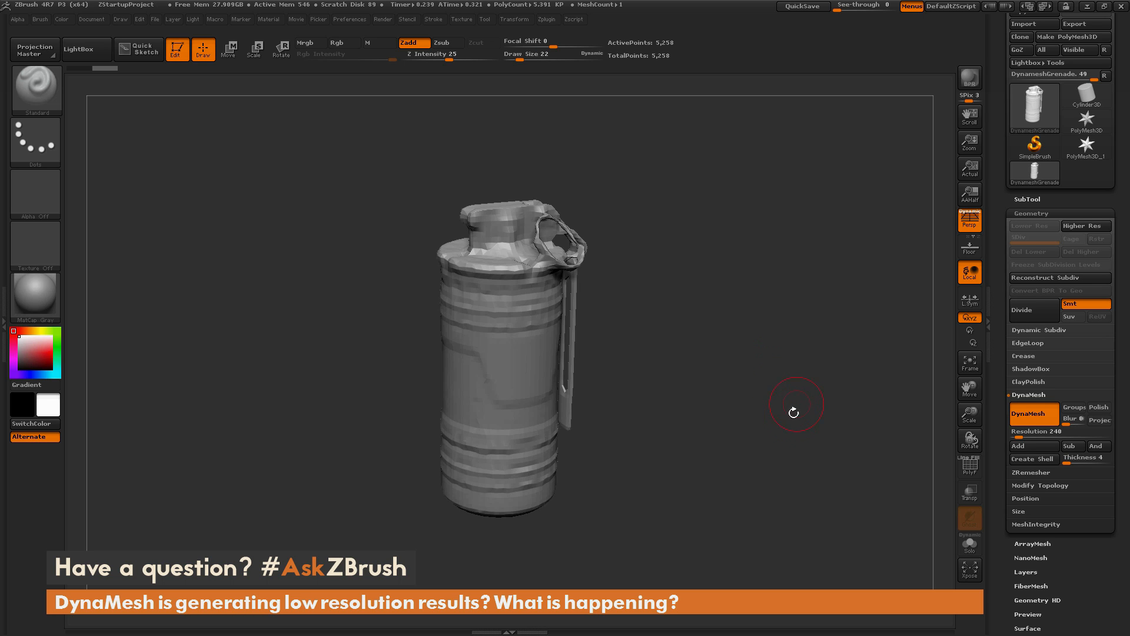
pyautogui.moveTo(747, 393)
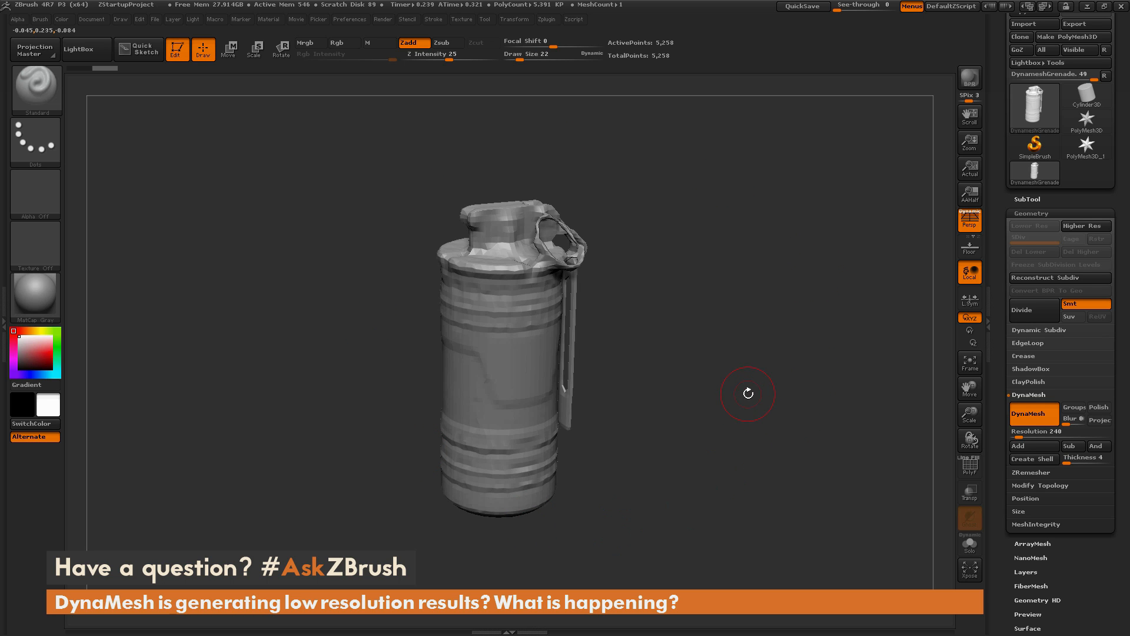
pyautogui.moveTo(592, 392)
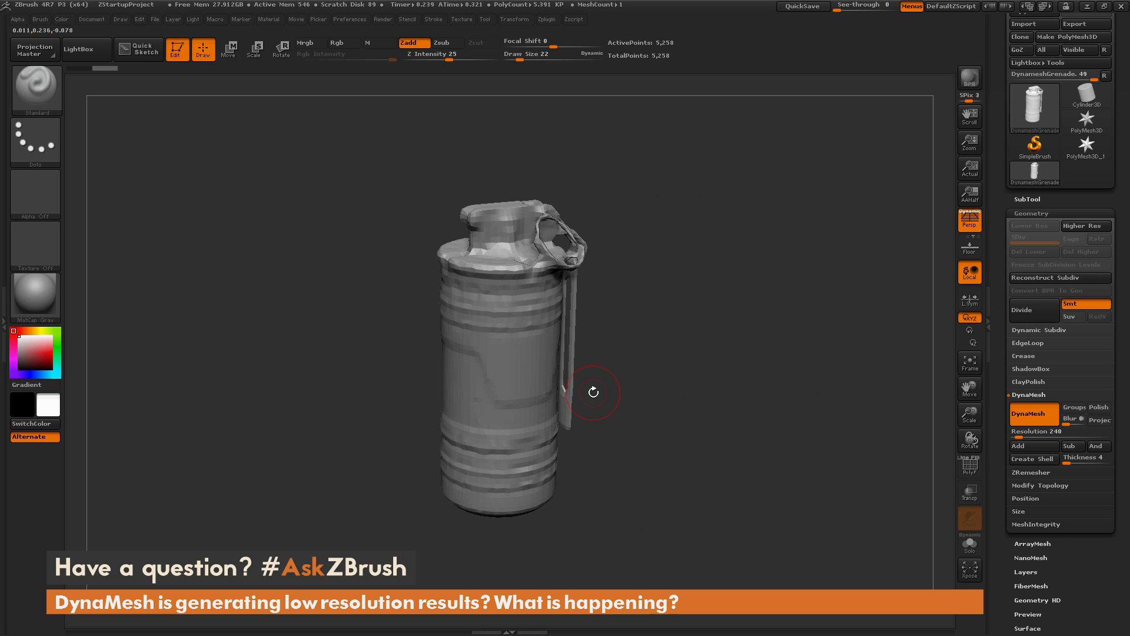
pyautogui.moveTo(767, 400)
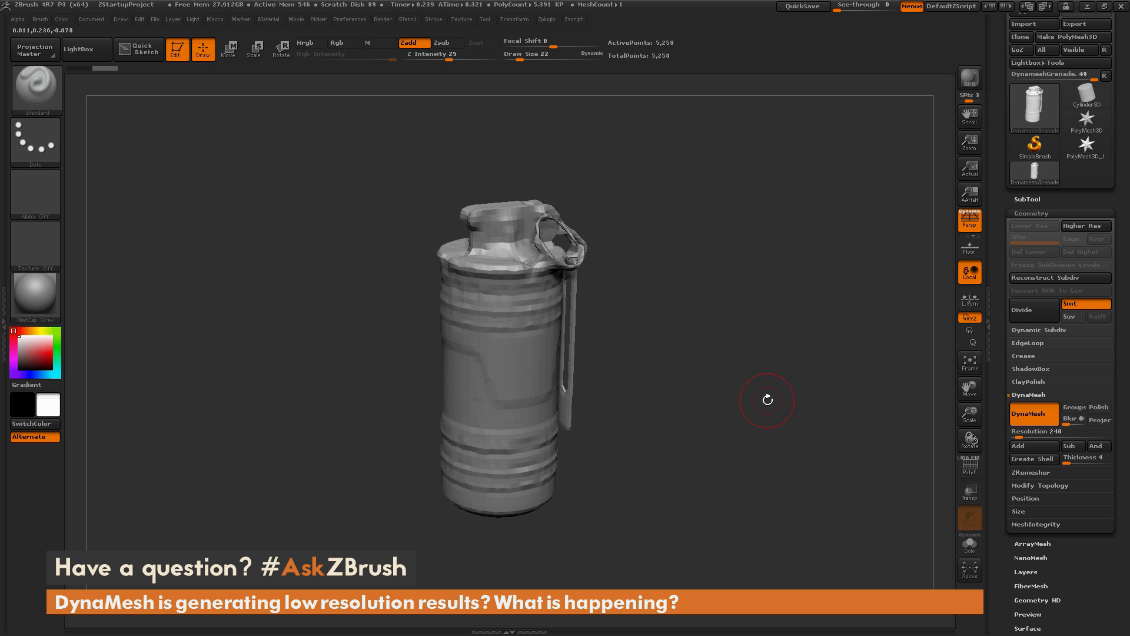
pyautogui.moveTo(734, 414)
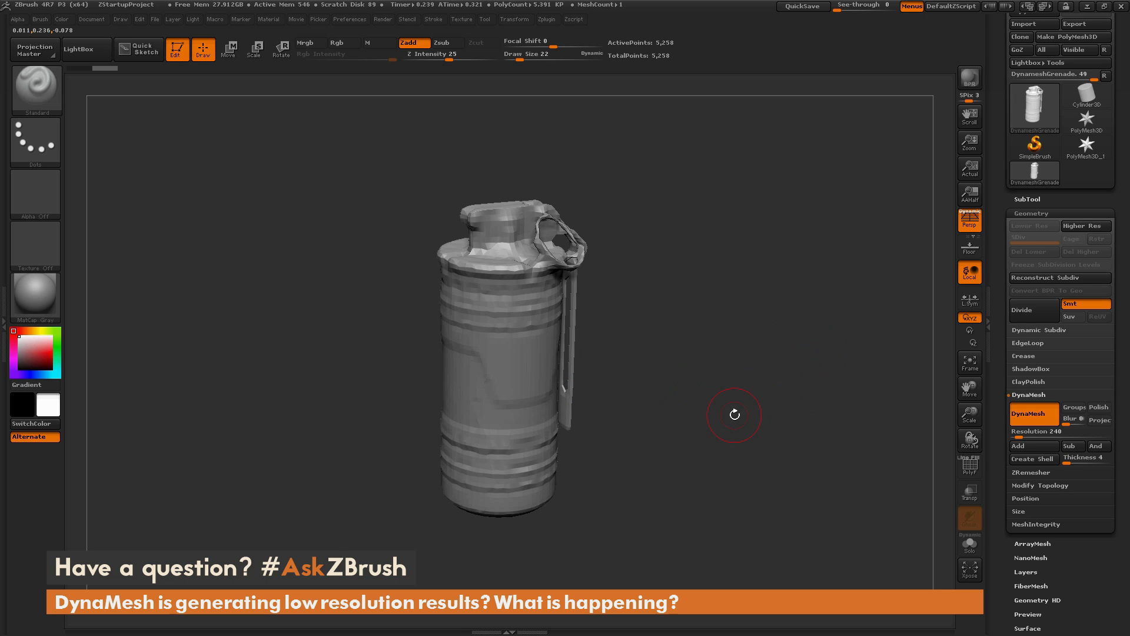
pyautogui.moveTo(743, 391)
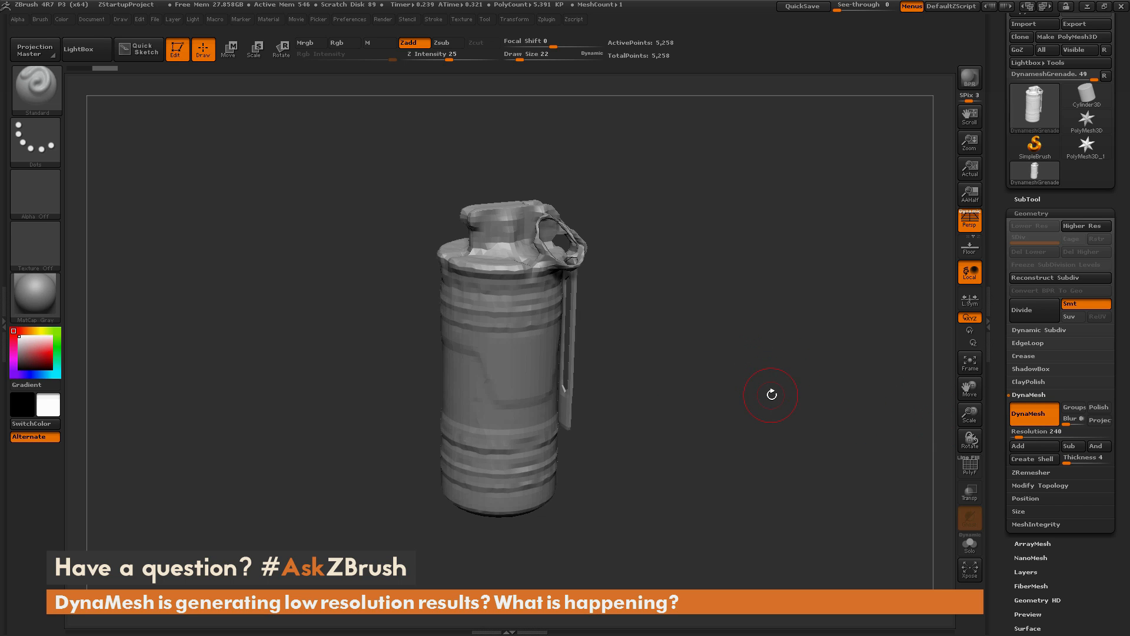
# Undo back to the detailed grenade and remesh it at resolution 512
pyautogui.click(336, 43)
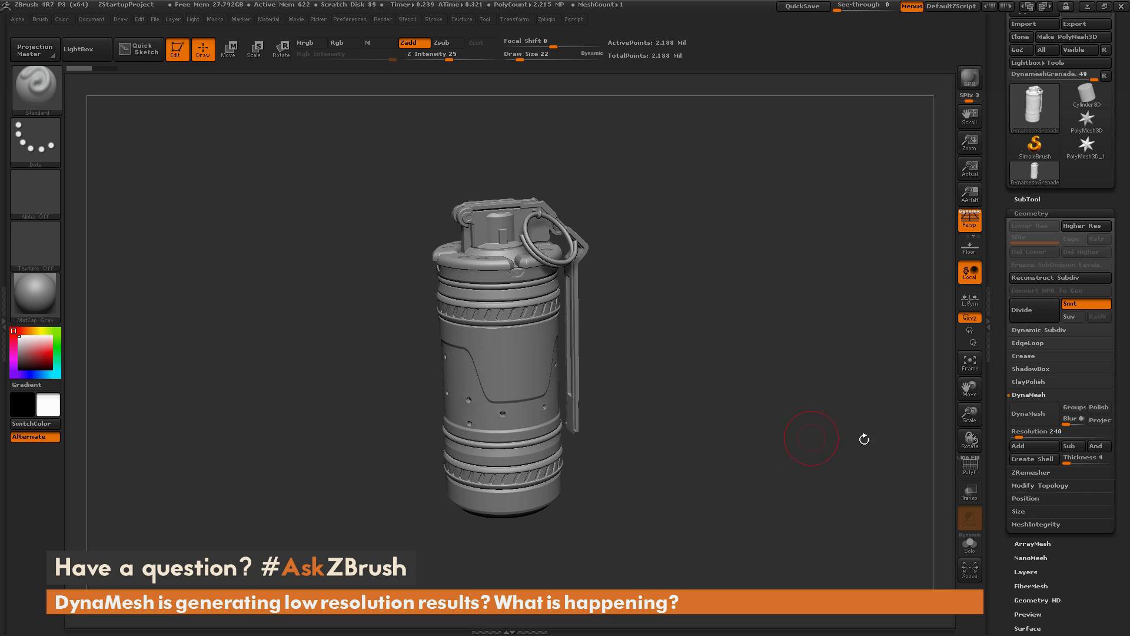
pyautogui.moveTo(1060, 431)
pyautogui.write('512')
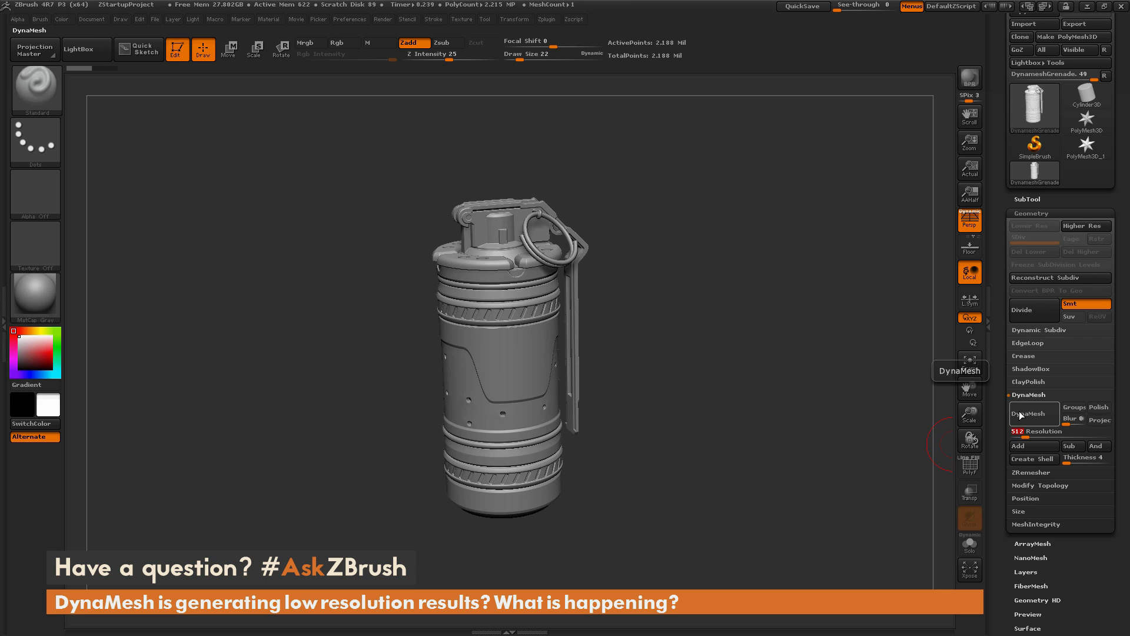
pyautogui.click(1034, 413)
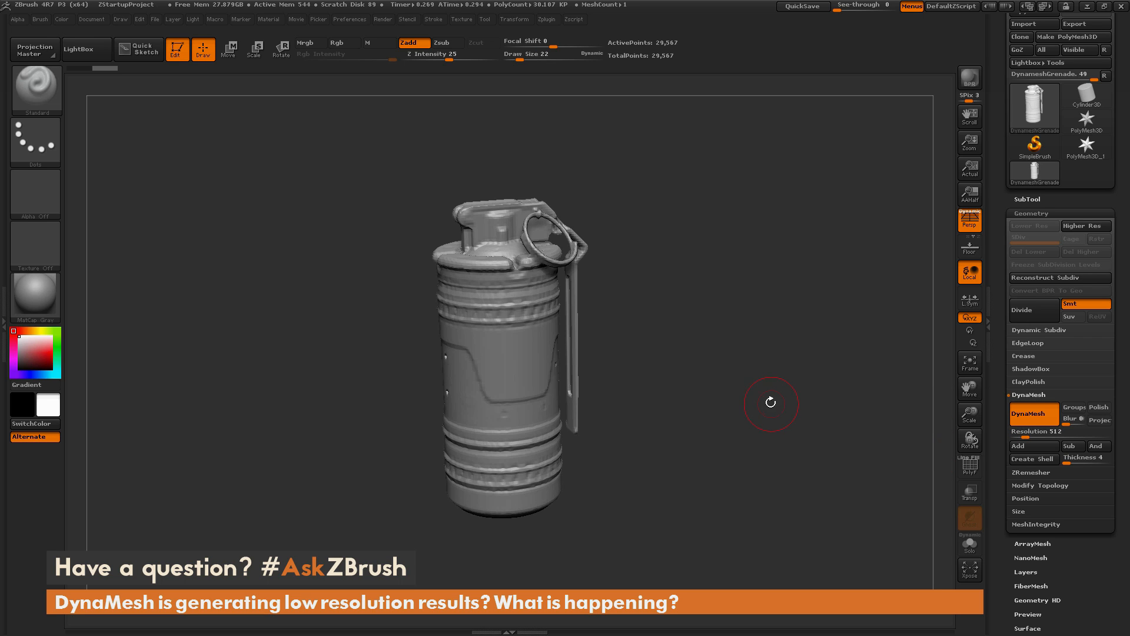
pyautogui.moveTo(656, 43)
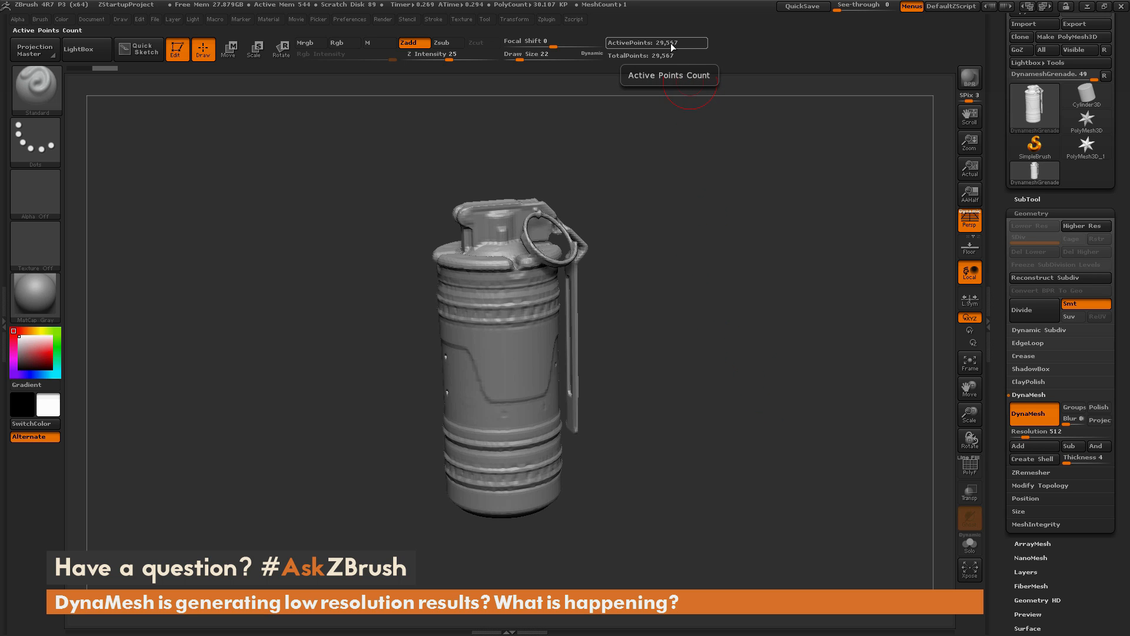
pyautogui.moveTo(382, 180)
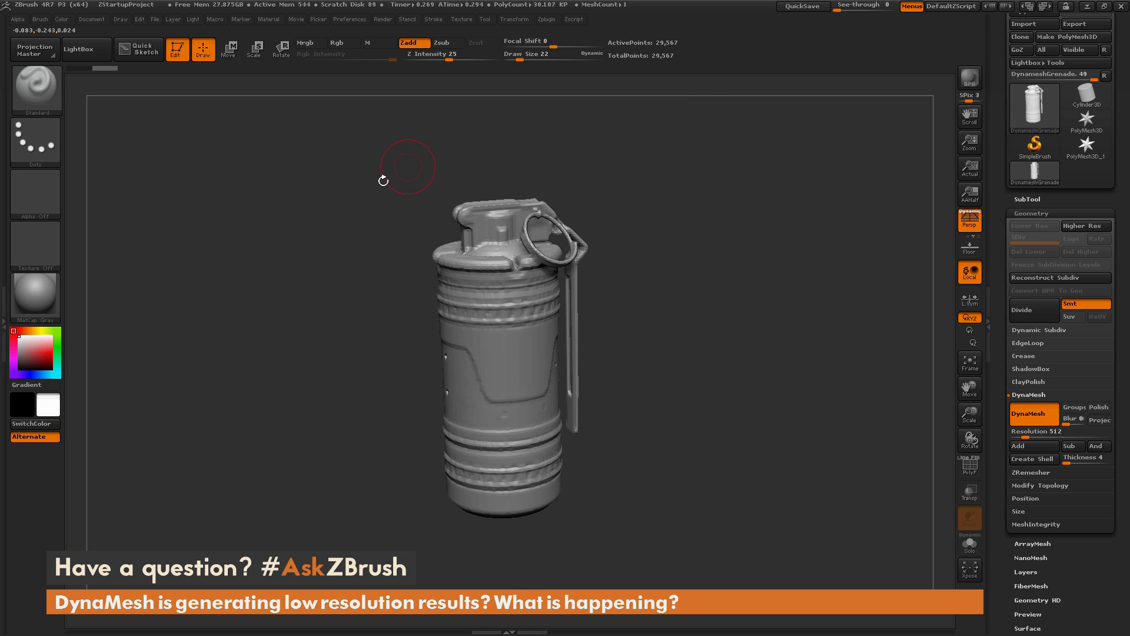
pyautogui.moveTo(813, 433)
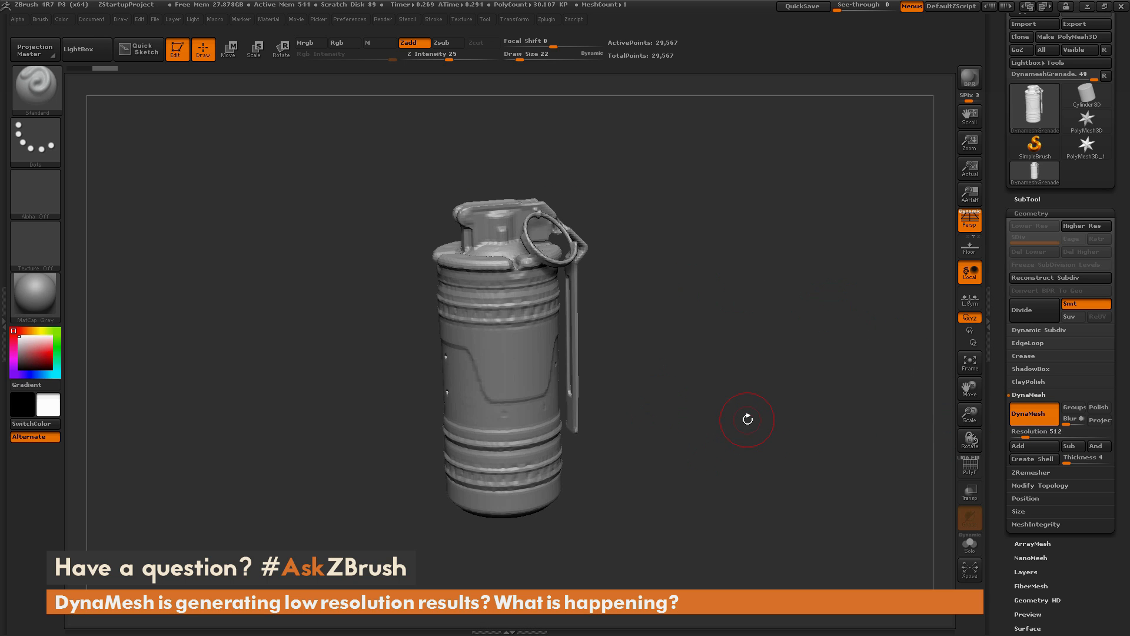
# Remesh the grenade at resolution 2048 (about 519K points), then undo the remesh
pyautogui.click(1033, 414)
pyautogui.write('20')
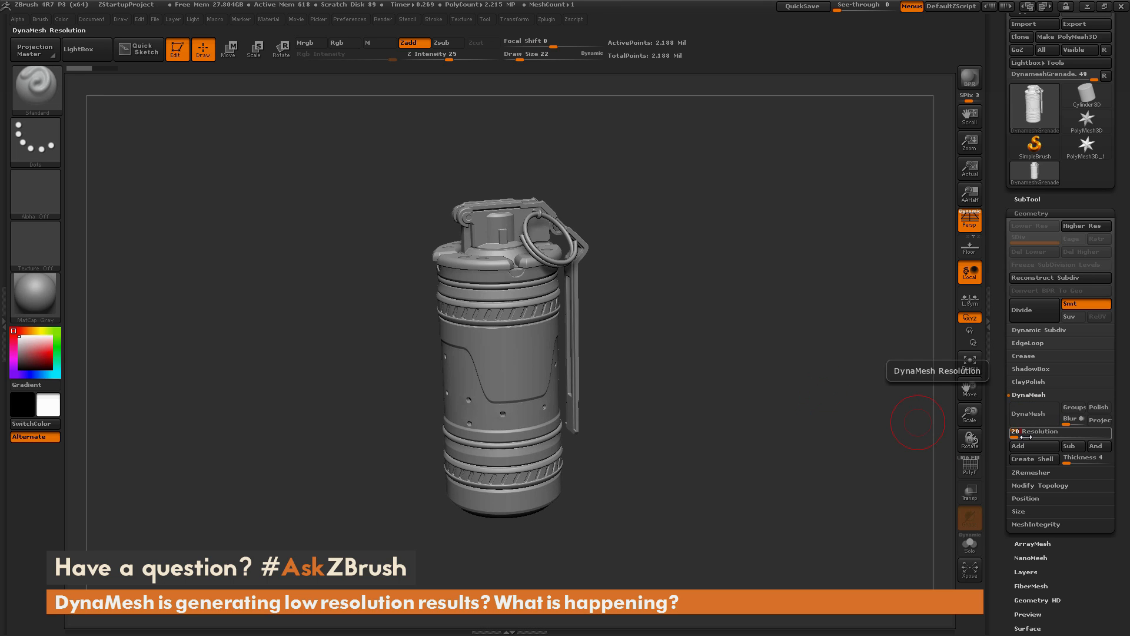
pyautogui.click(1031, 413)
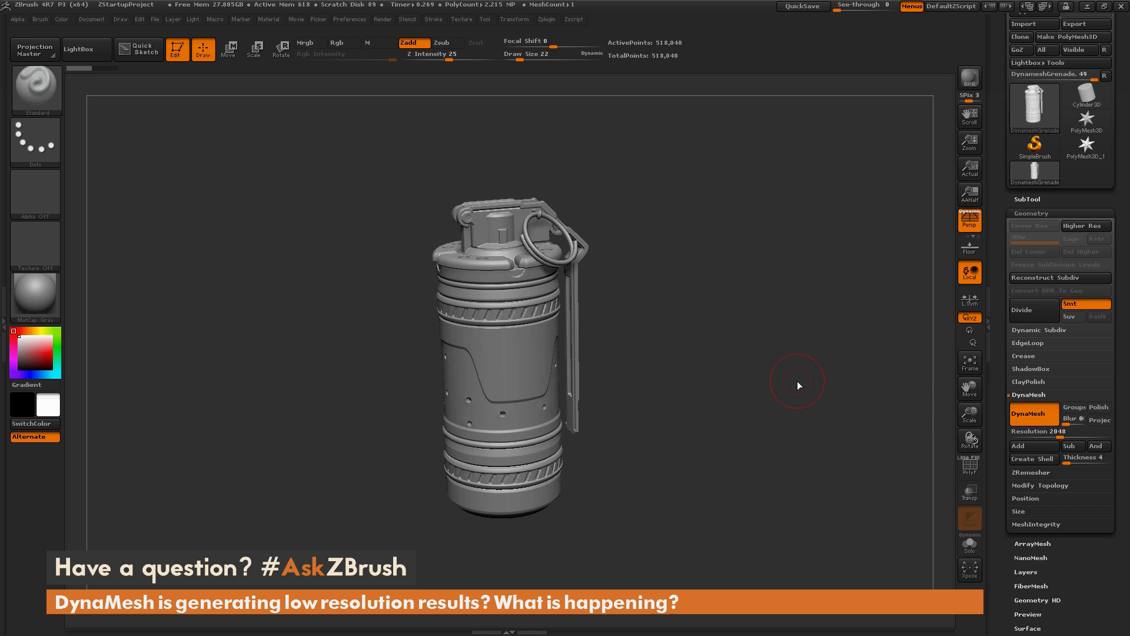
pyautogui.moveTo(636, 260)
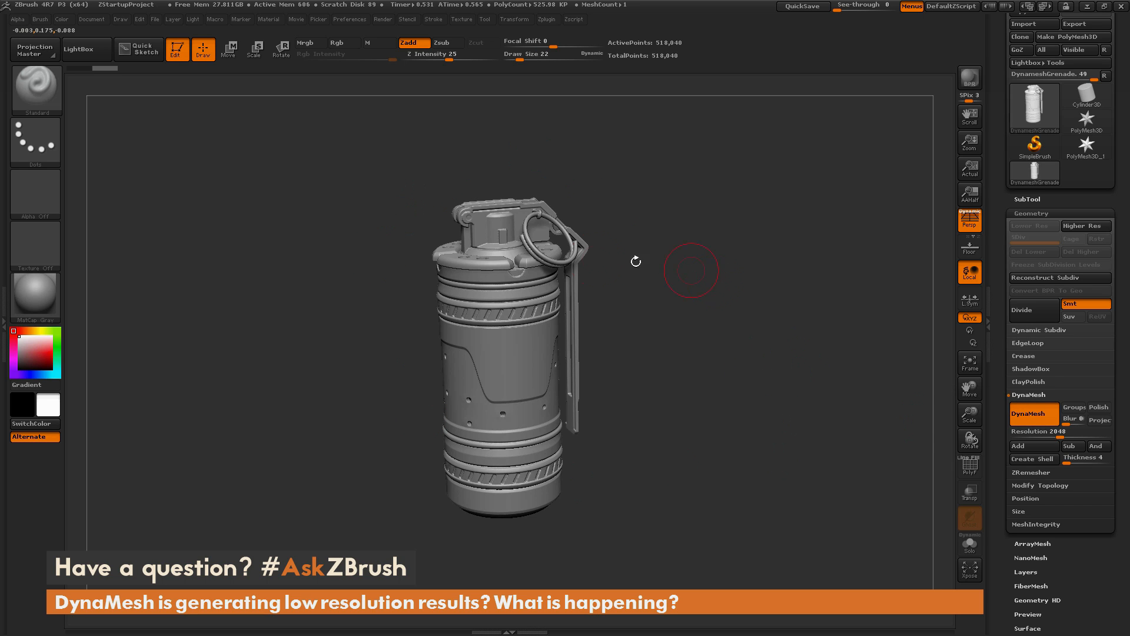
pyautogui.moveTo(683, 429)
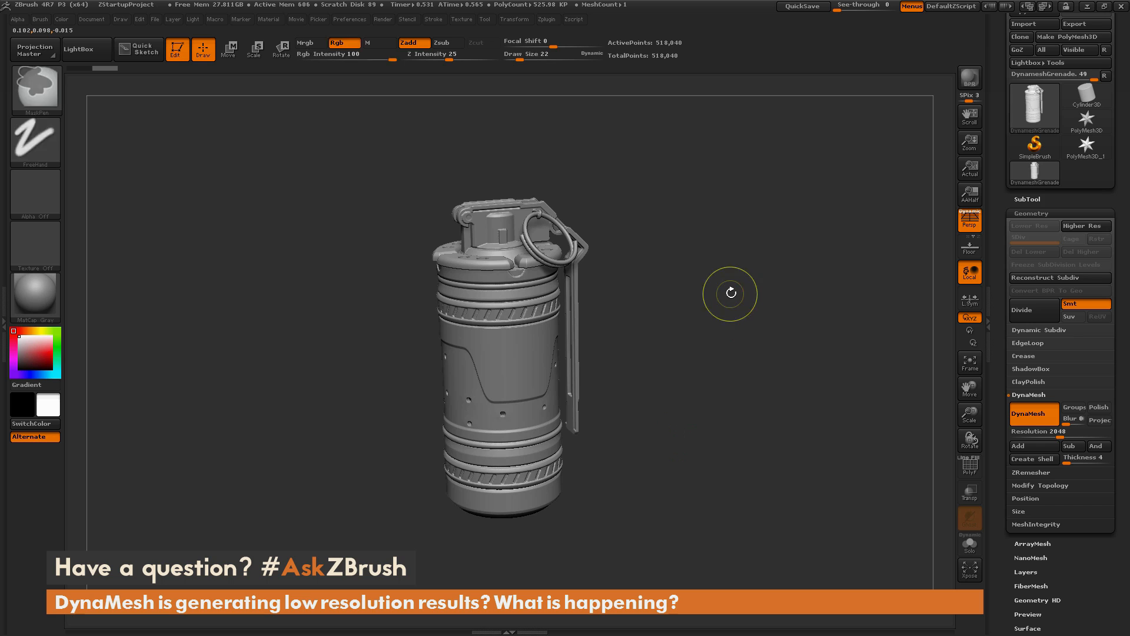
pyautogui.click(1028, 413)
pyautogui.write('4096')
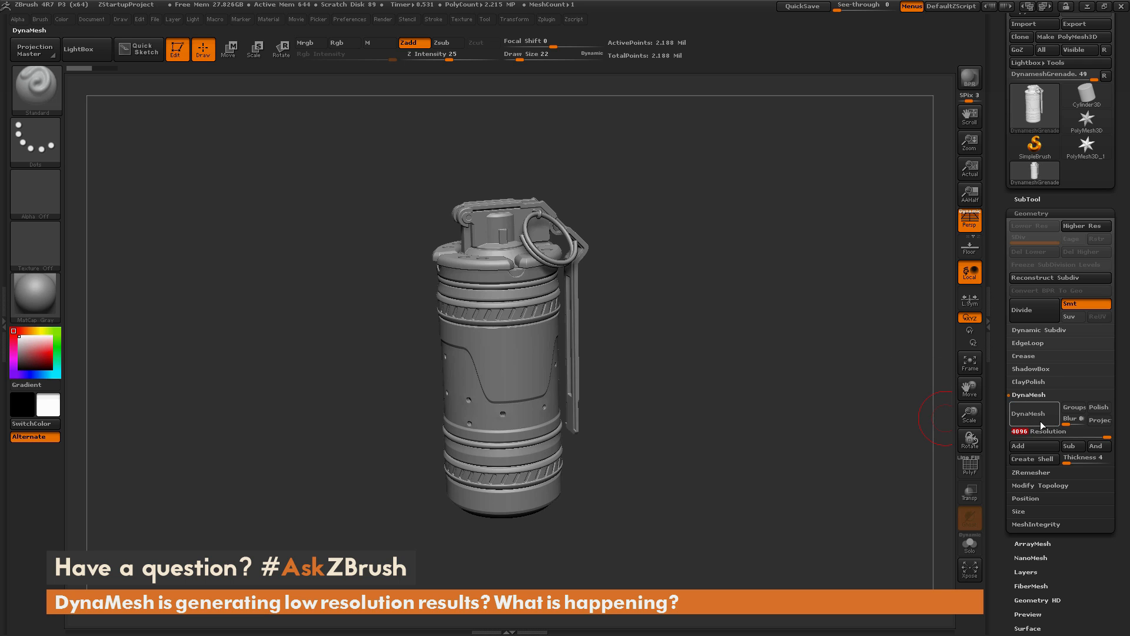
pyautogui.moveTo(764, 290)
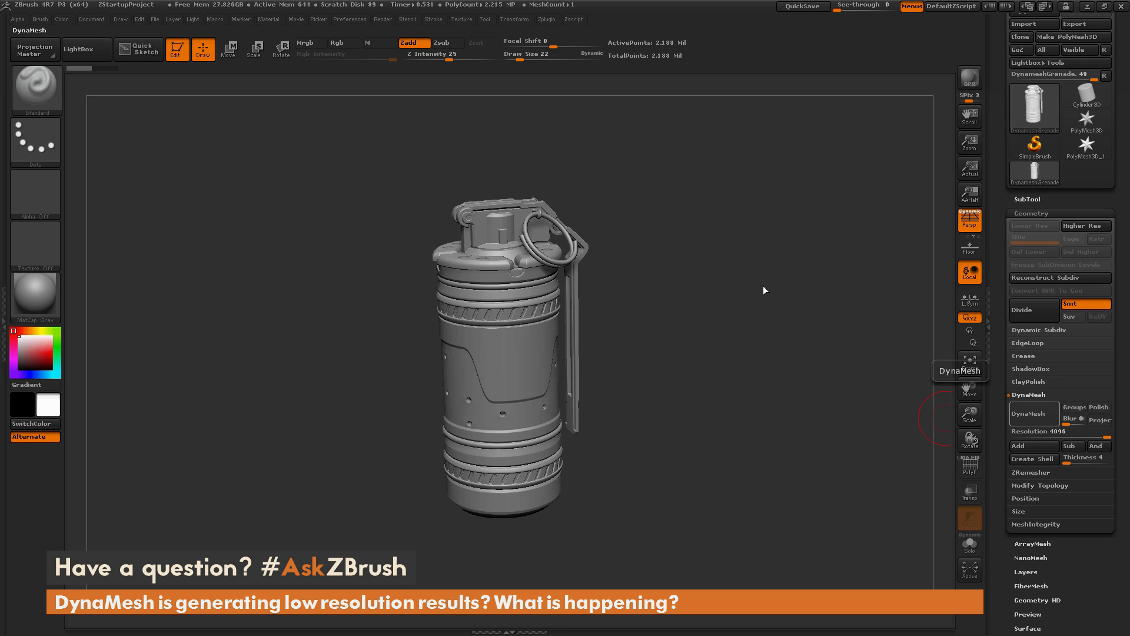
# DynaMesh the original grenade at resolution 4096, giving about 2.17 million points
pyautogui.click(1033, 414)
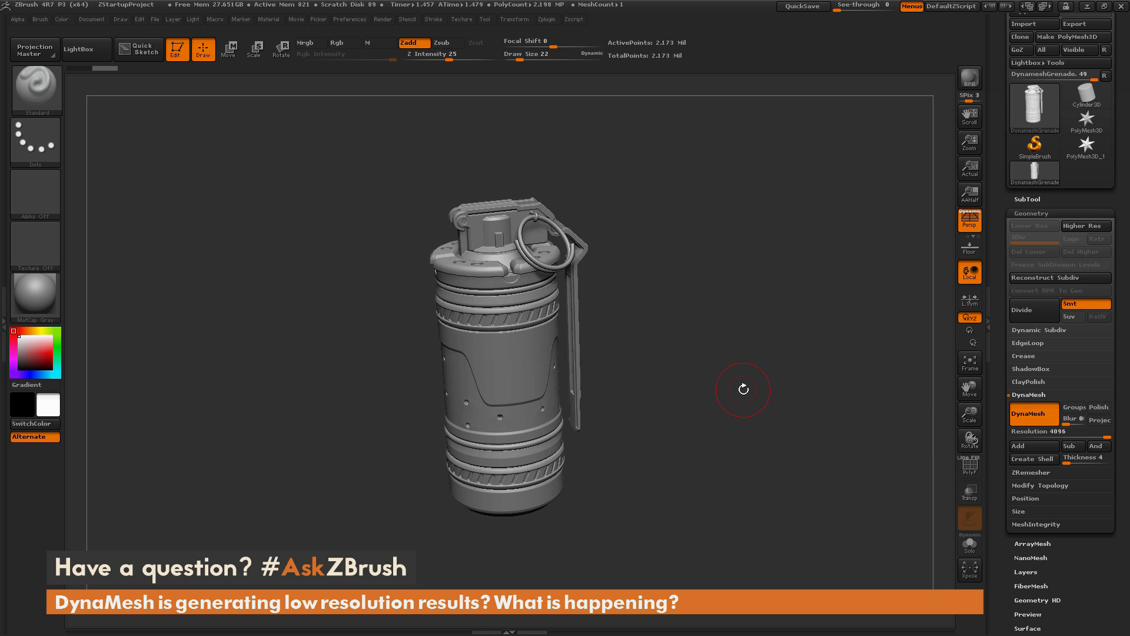
pyautogui.moveTo(743, 363)
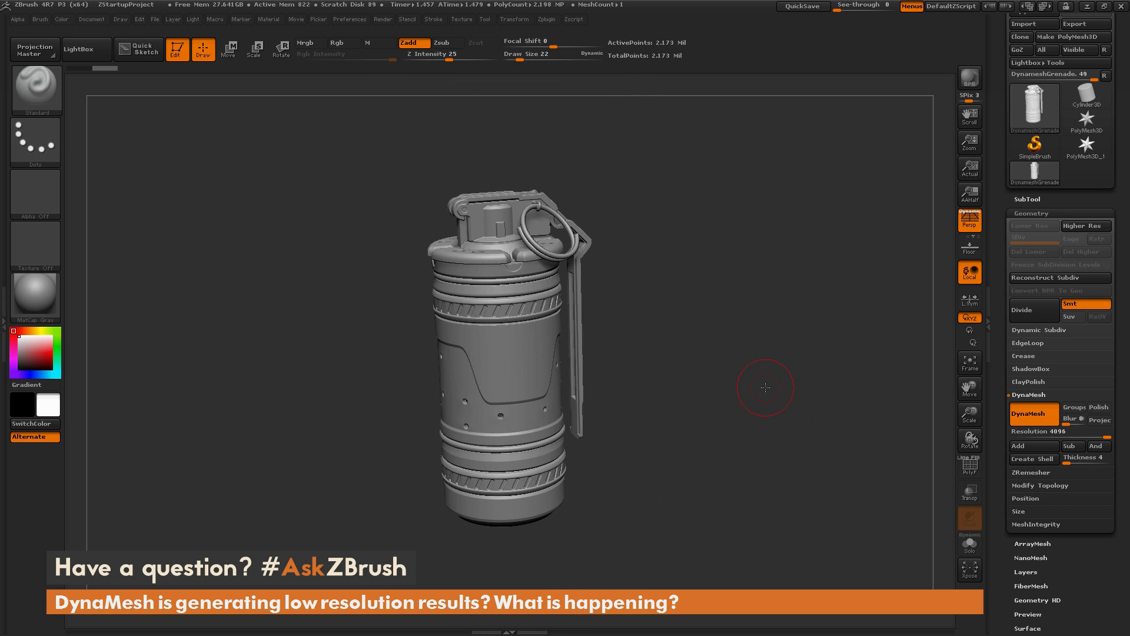
pyautogui.moveTo(1060, 431)
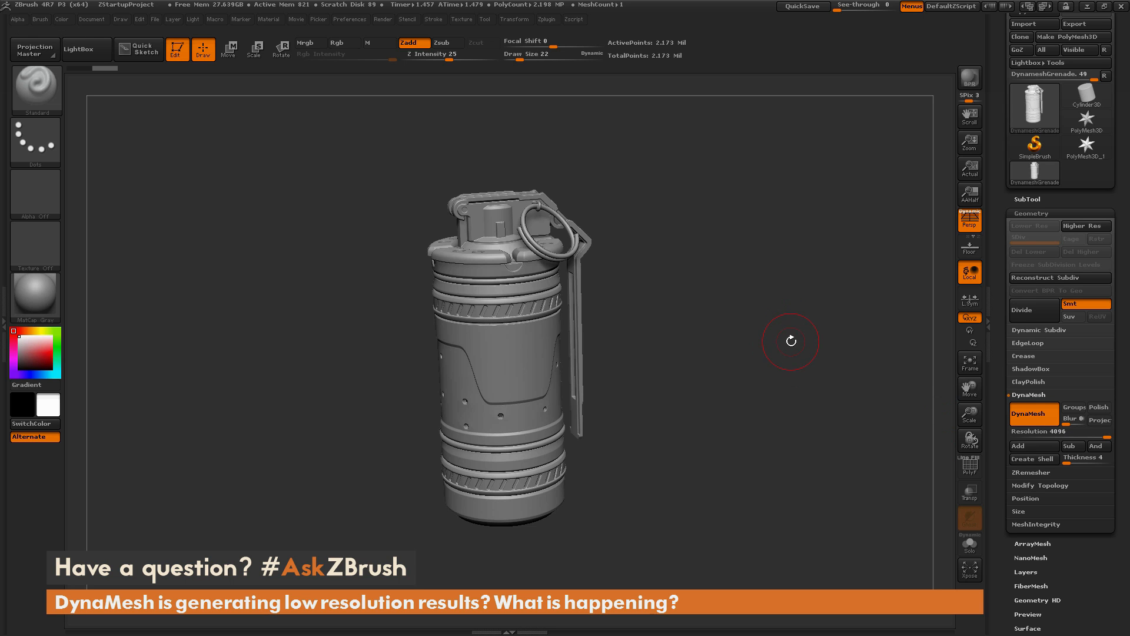
# Restore the original grenade, inspect Geometry Size values, and set XYZ Size to 2
pyautogui.click(1020, 90)
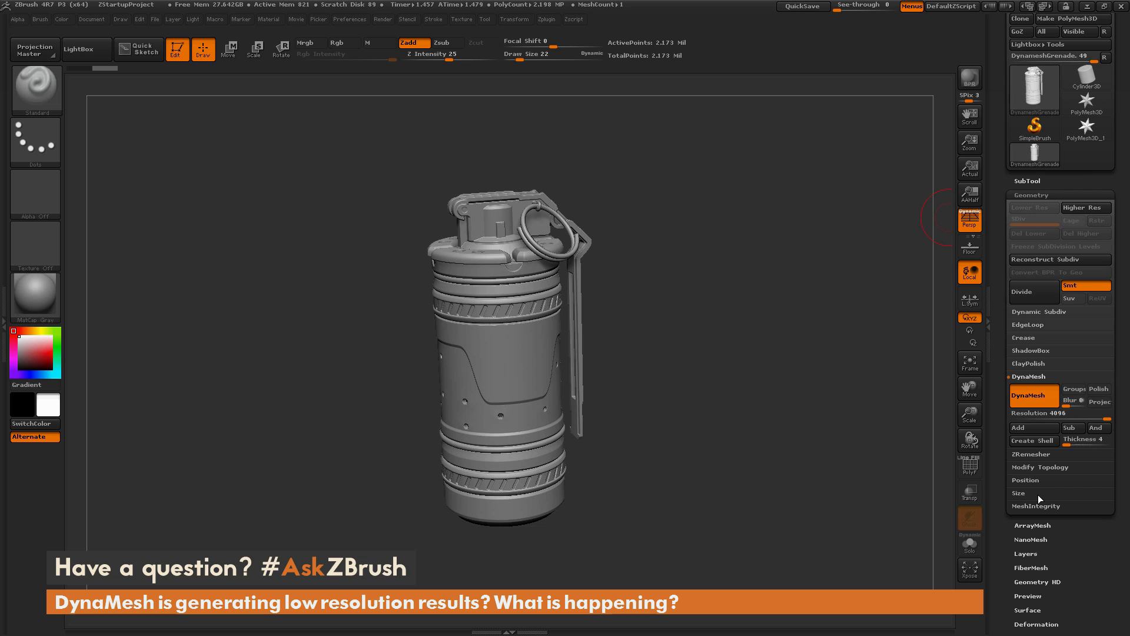
pyautogui.click(1018, 492)
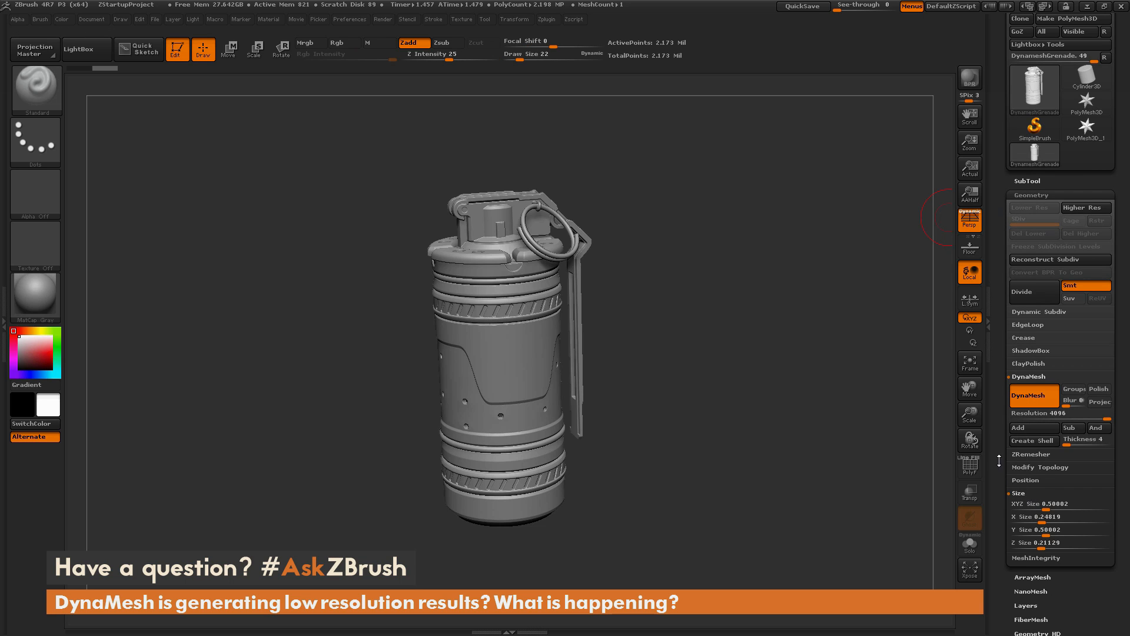
pyautogui.click(1050, 504)
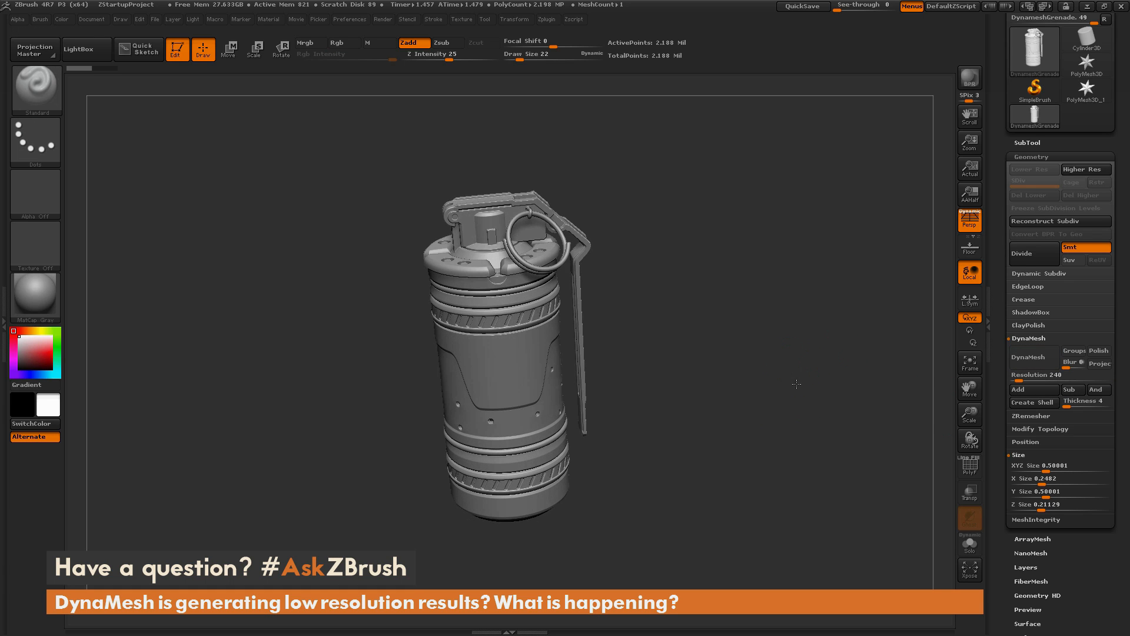
pyautogui.click(1041, 375)
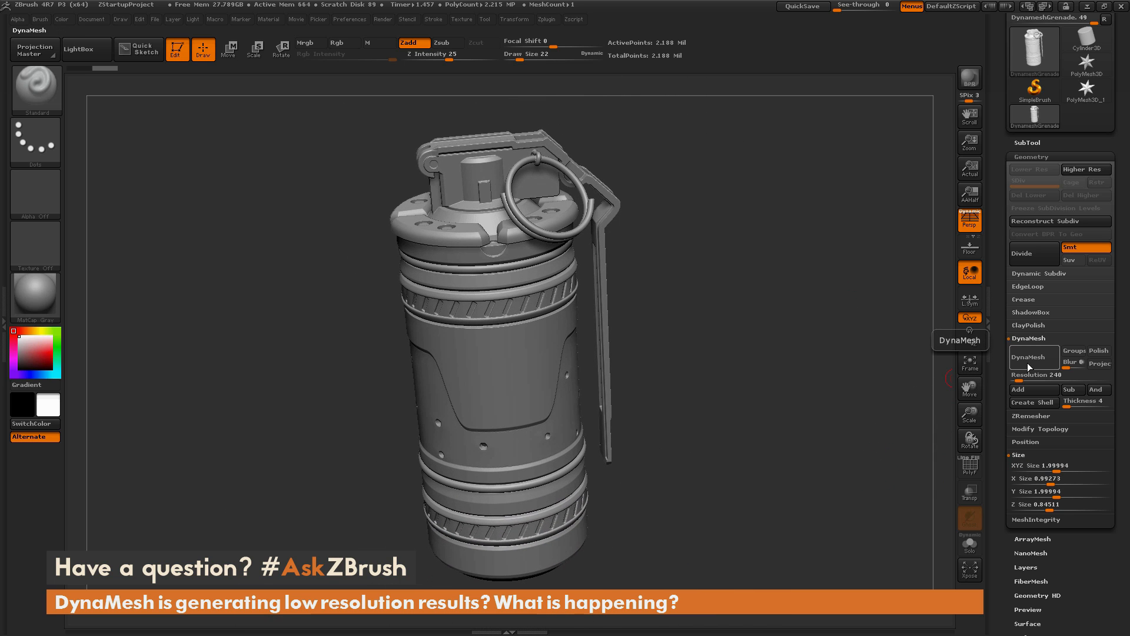
# DynaMesh the size-2 grenade at resolution 240, yielding about 107 thousand points
pyautogui.click(1032, 357)
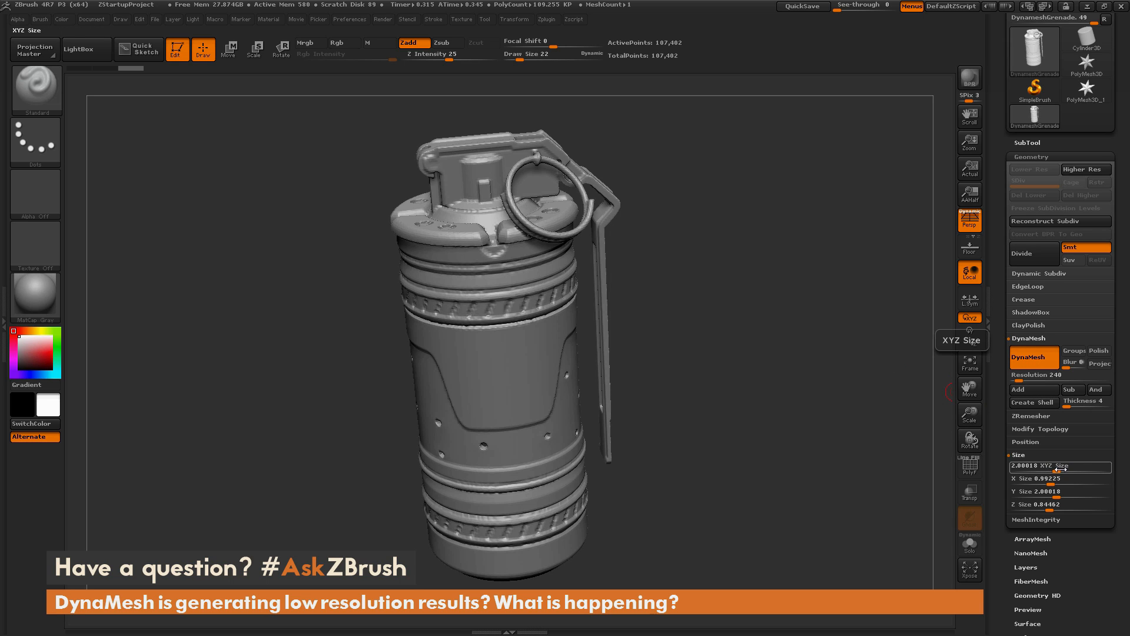
pyautogui.moveTo(656, 42)
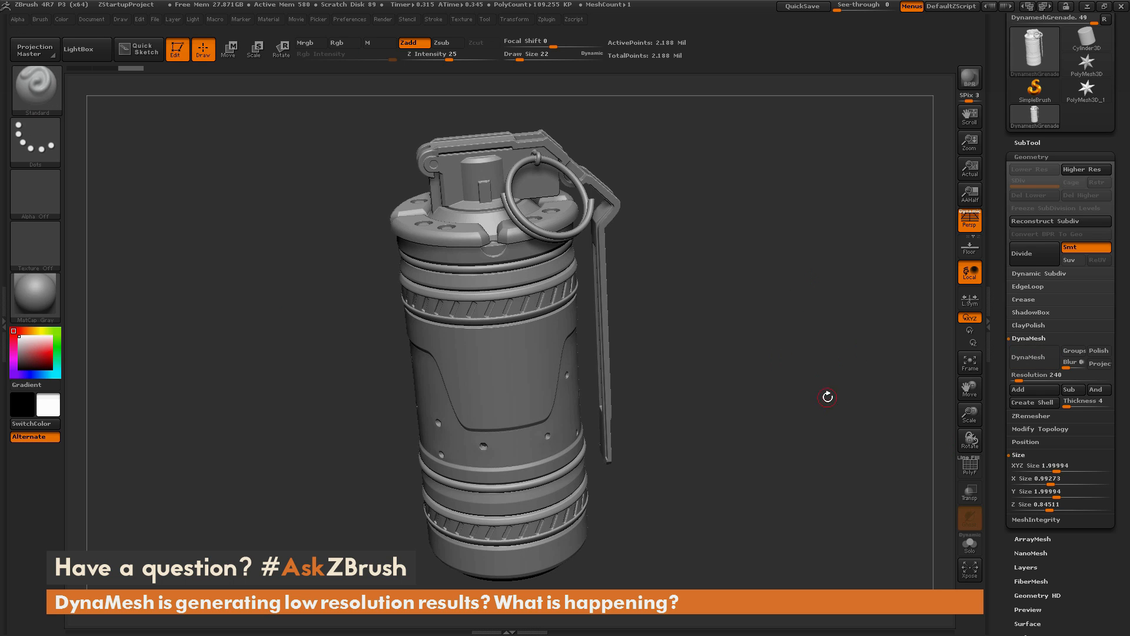
# Remesh the enlarged grenade at resolution 1024, keeping about 2.18 million points
pyautogui.click(1038, 375)
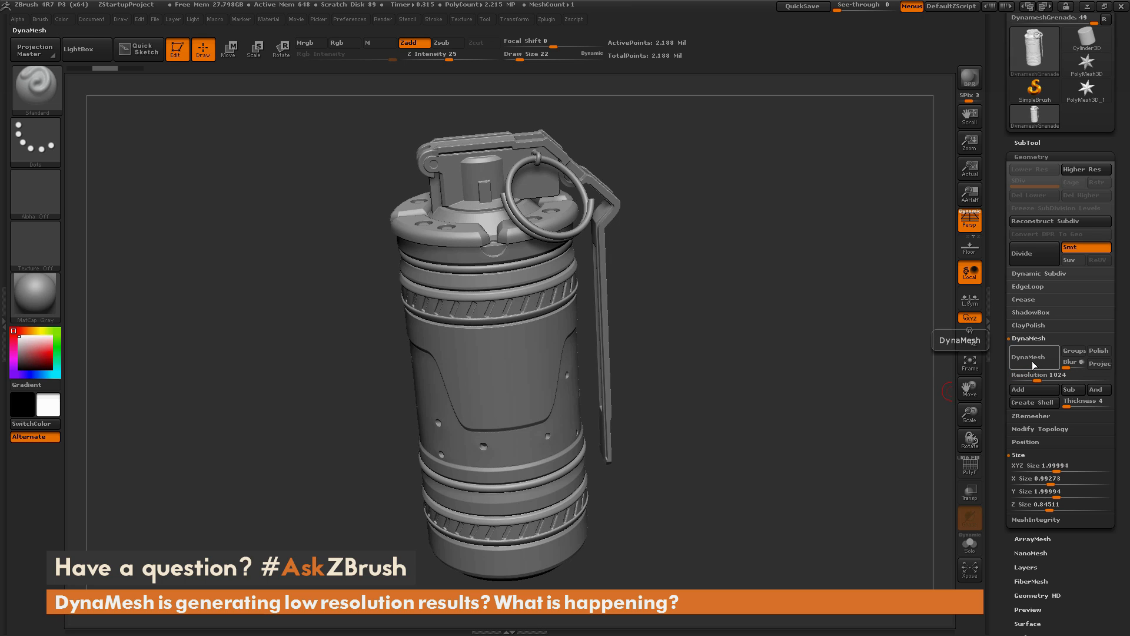
pyautogui.click(1033, 357)
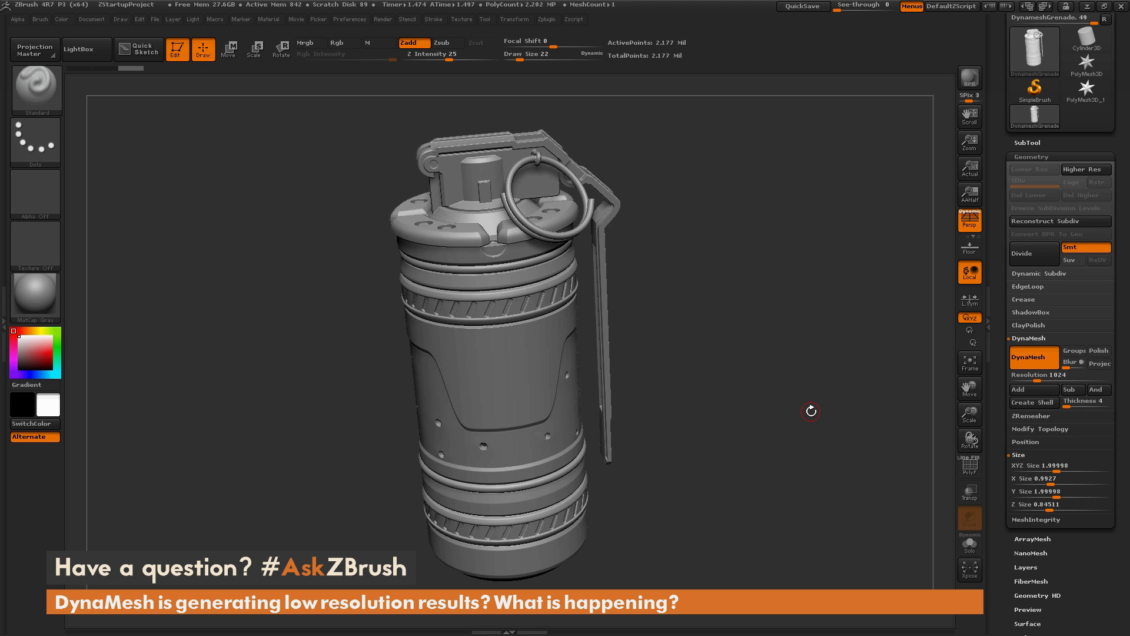
pyautogui.click(1041, 465)
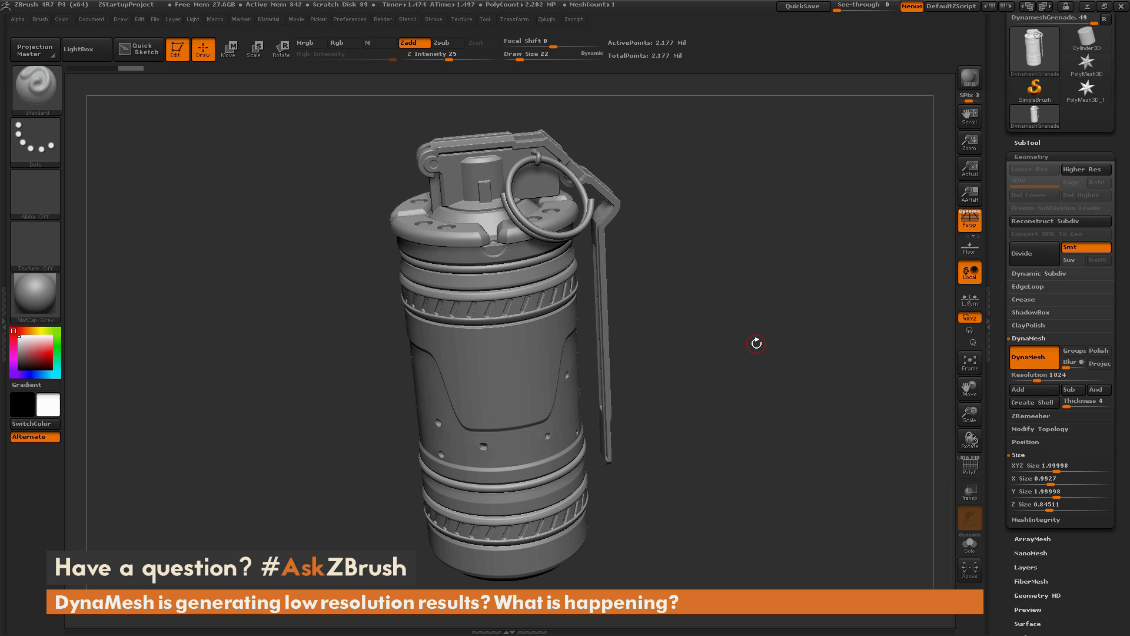
pyautogui.moveTo(1056, 375)
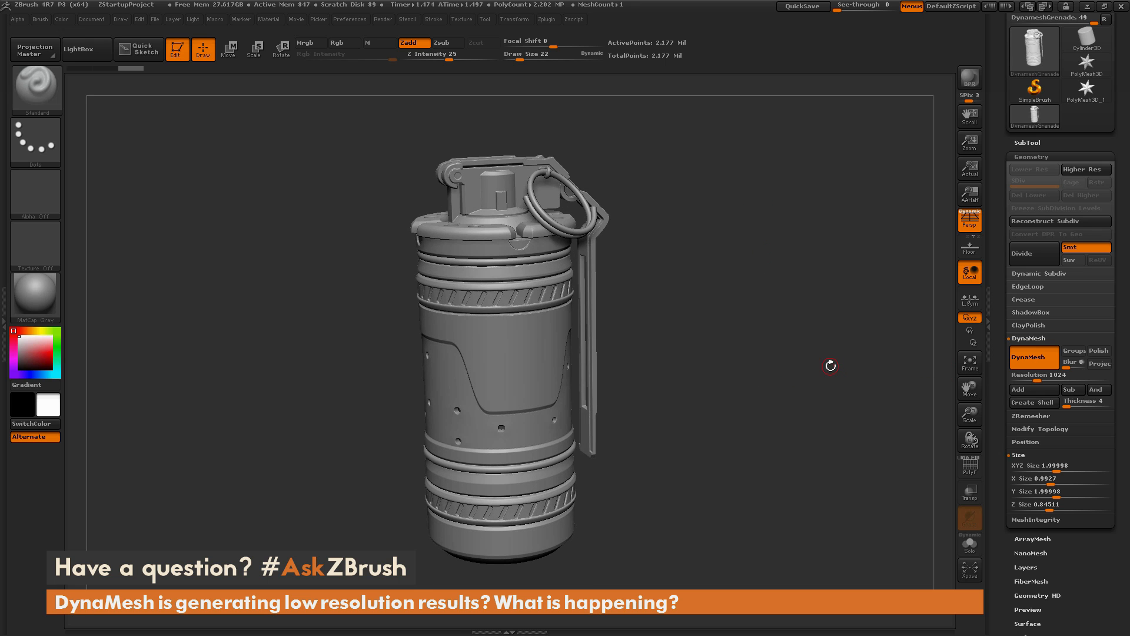
pyautogui.moveTo(777, 433)
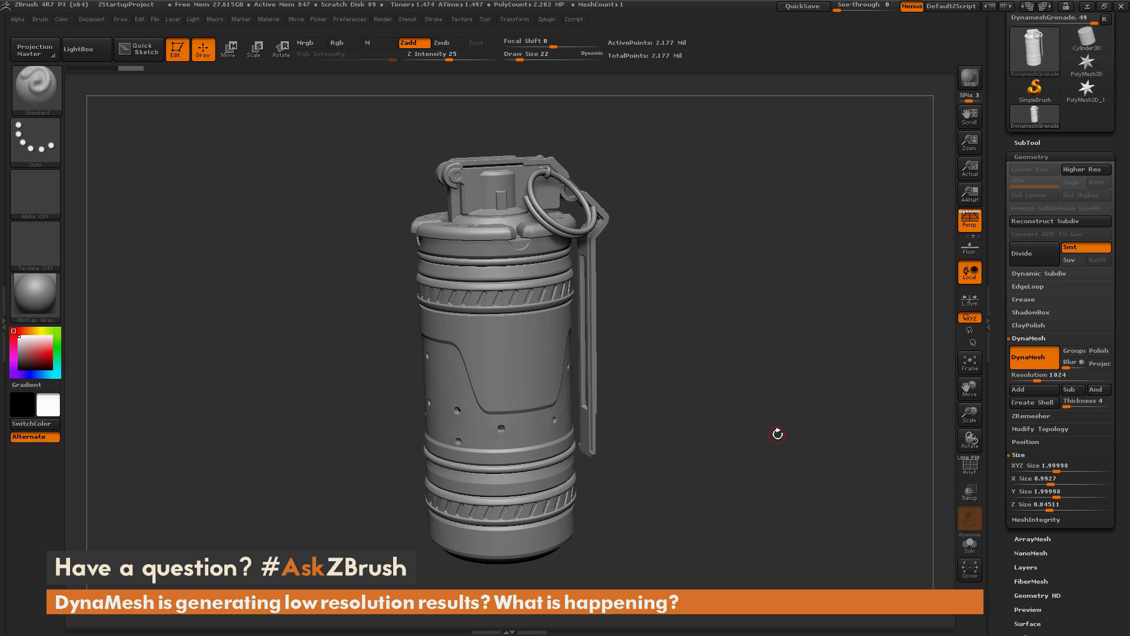
pyautogui.click(1059, 465)
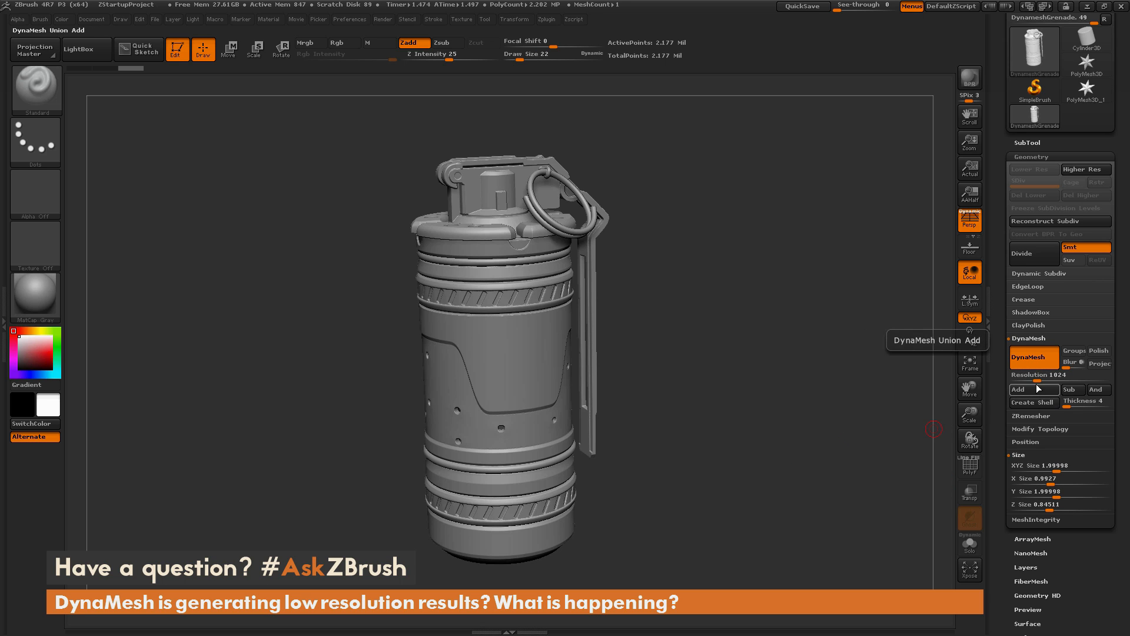
pyautogui.moveTo(786, 260)
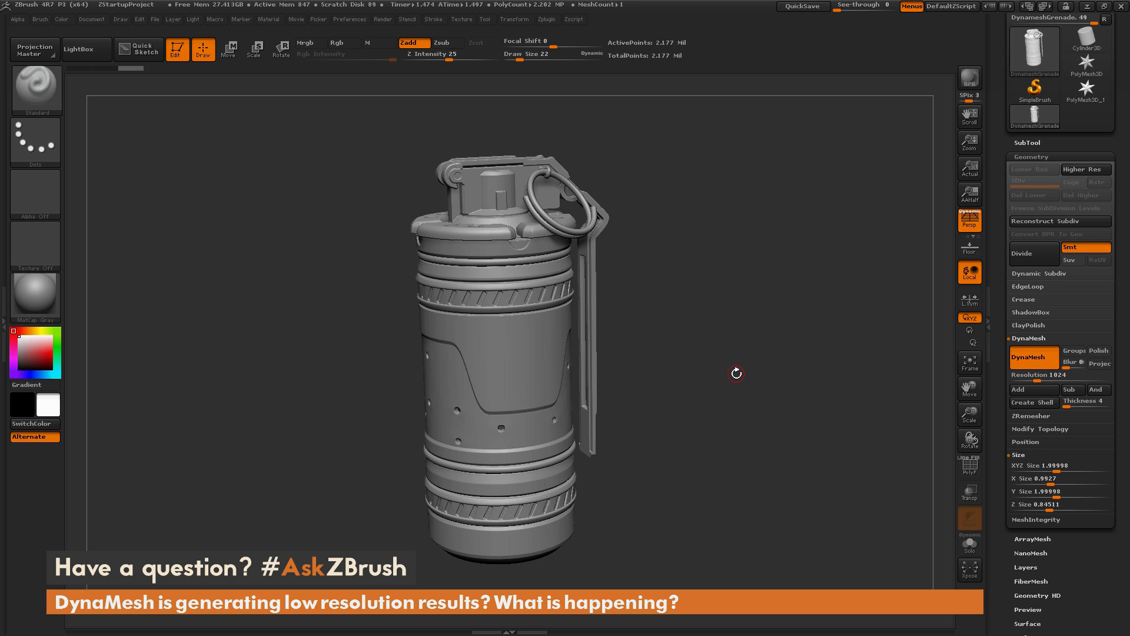
pyautogui.moveTo(780, 400)
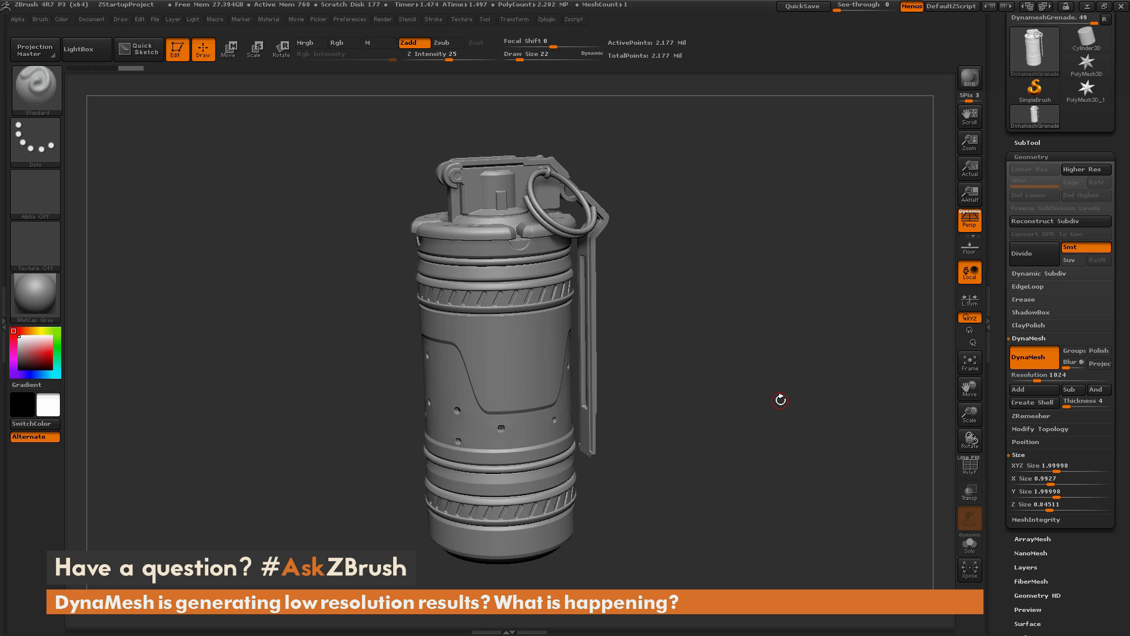